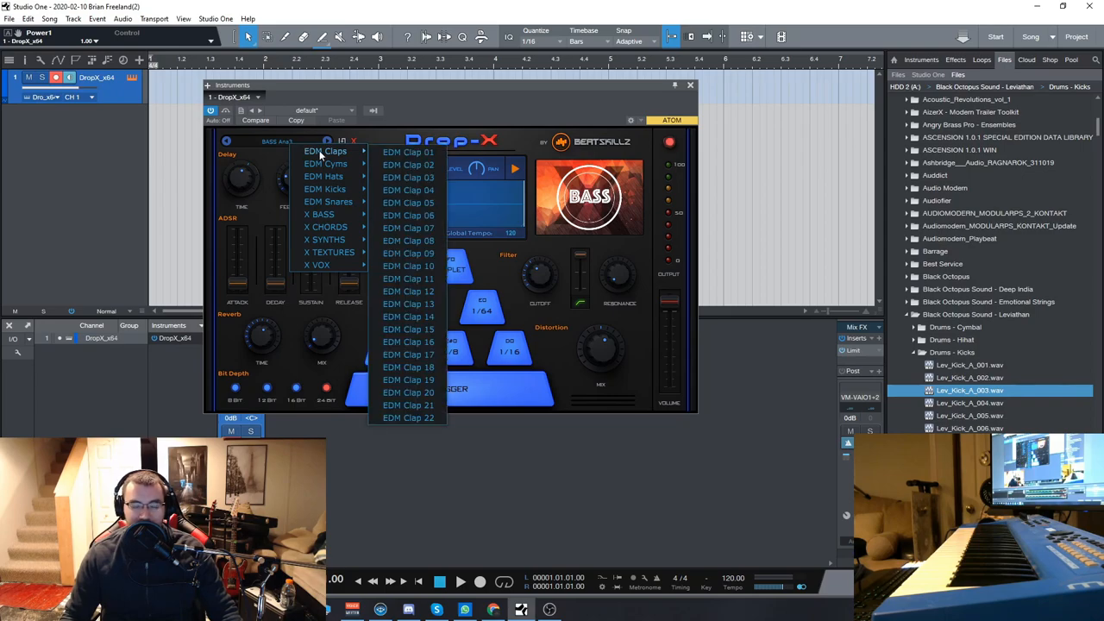
mouse_move(326, 164)
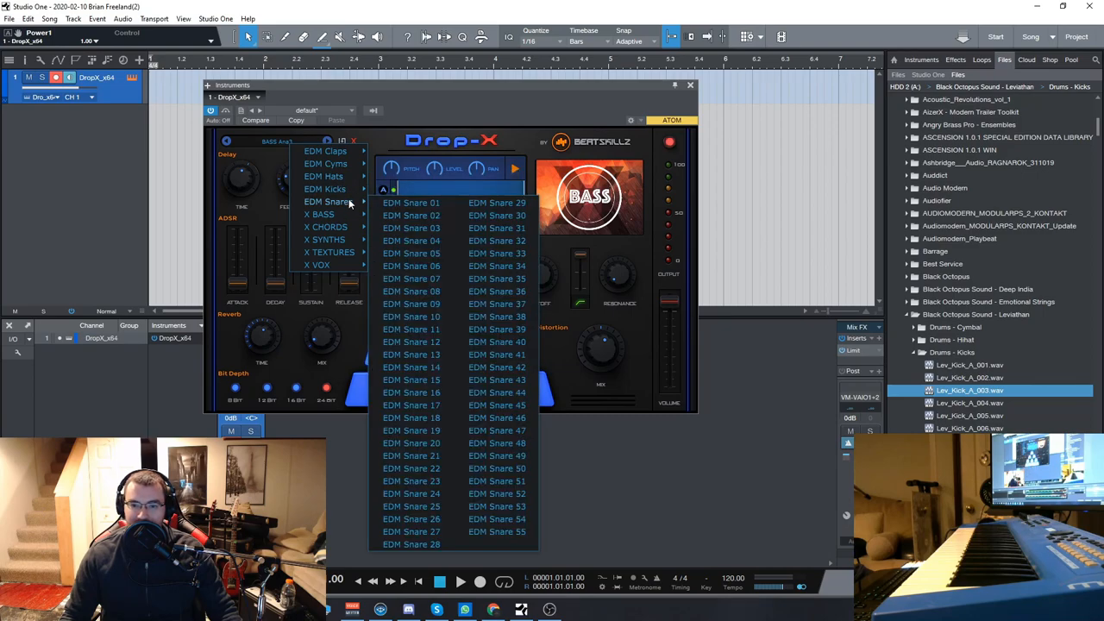
Step: Pick X Vox 02 from the X VOX category in the Drop-X preset browser
left_click(329, 252)
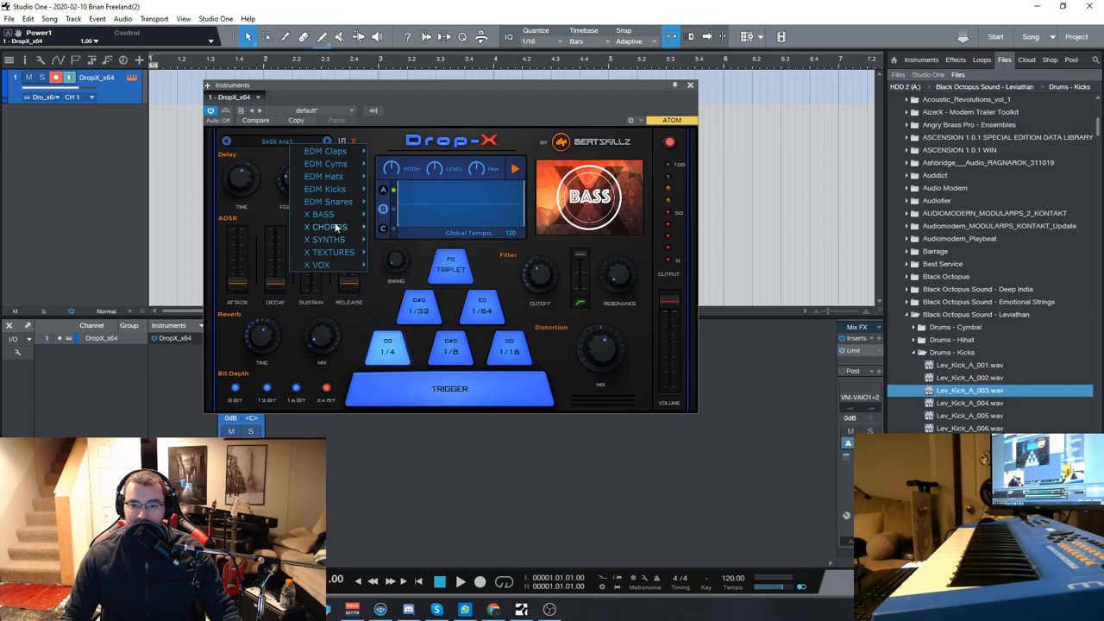
left_click(317, 264)
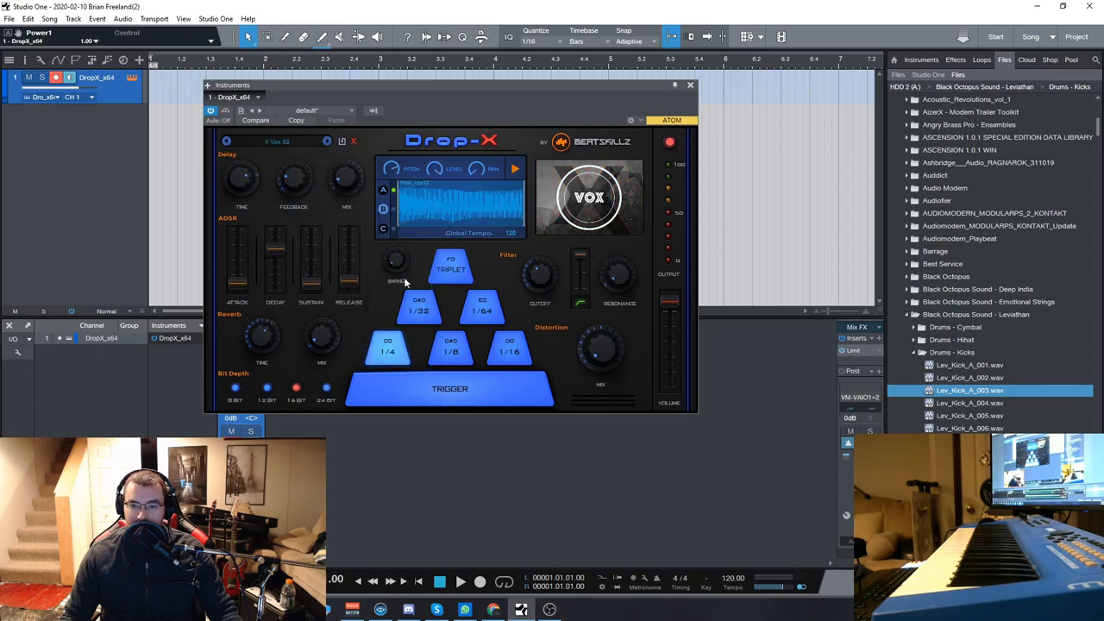
left_click(450, 389)
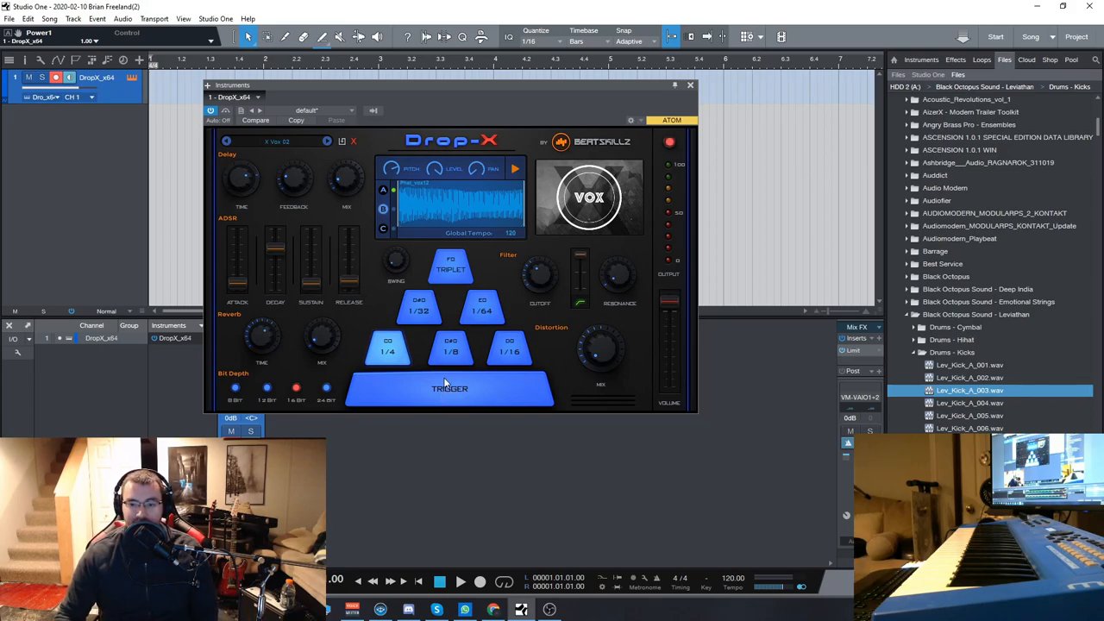
mouse_move(458, 401)
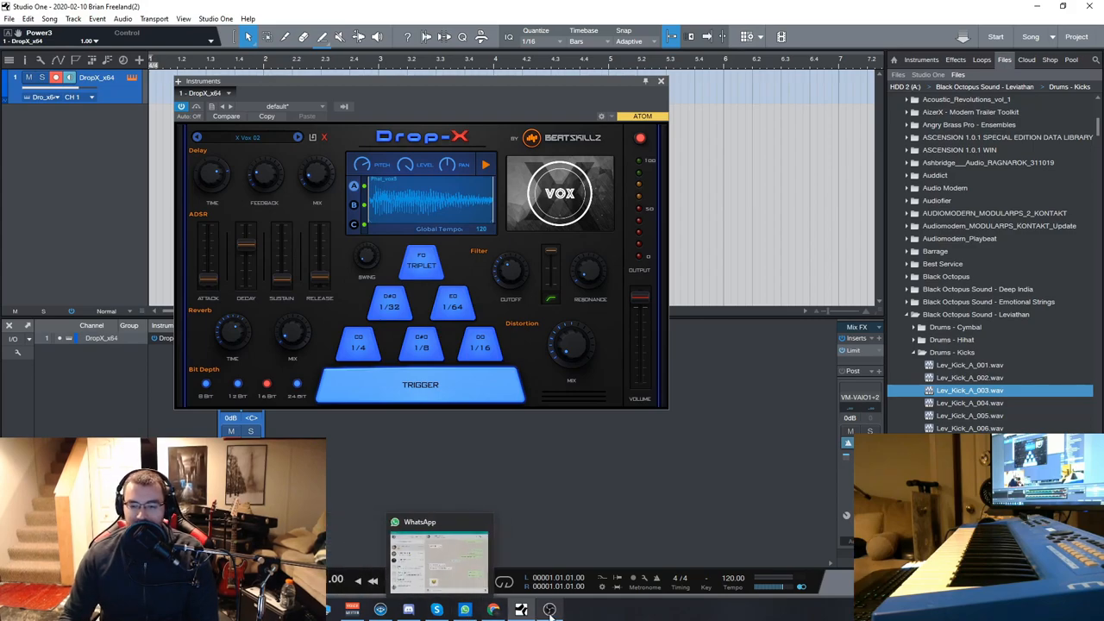
Step: Show Quick access in File Explorer, listing the Lev_Kick_A_001 kick sample
left_click(517, 607)
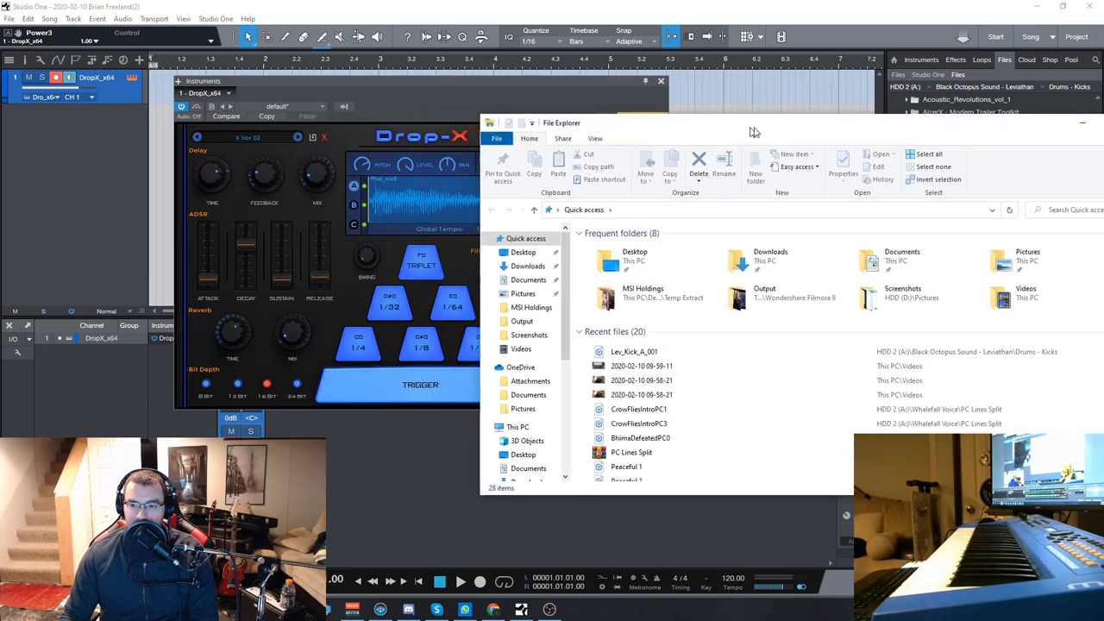
left_click(632, 351)
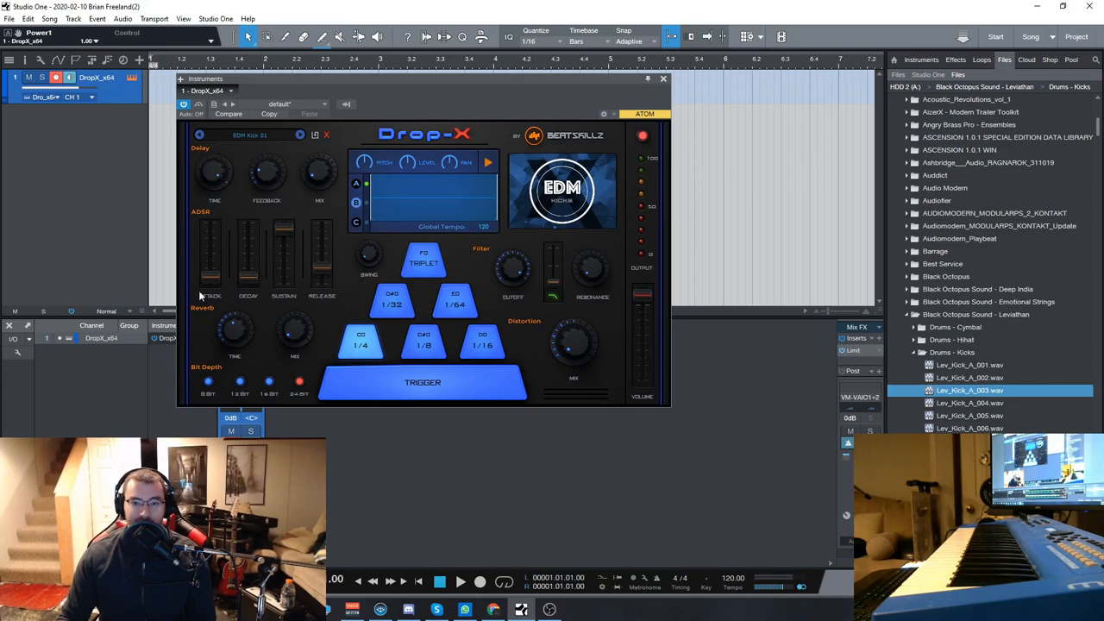
mouse_move(338, 295)
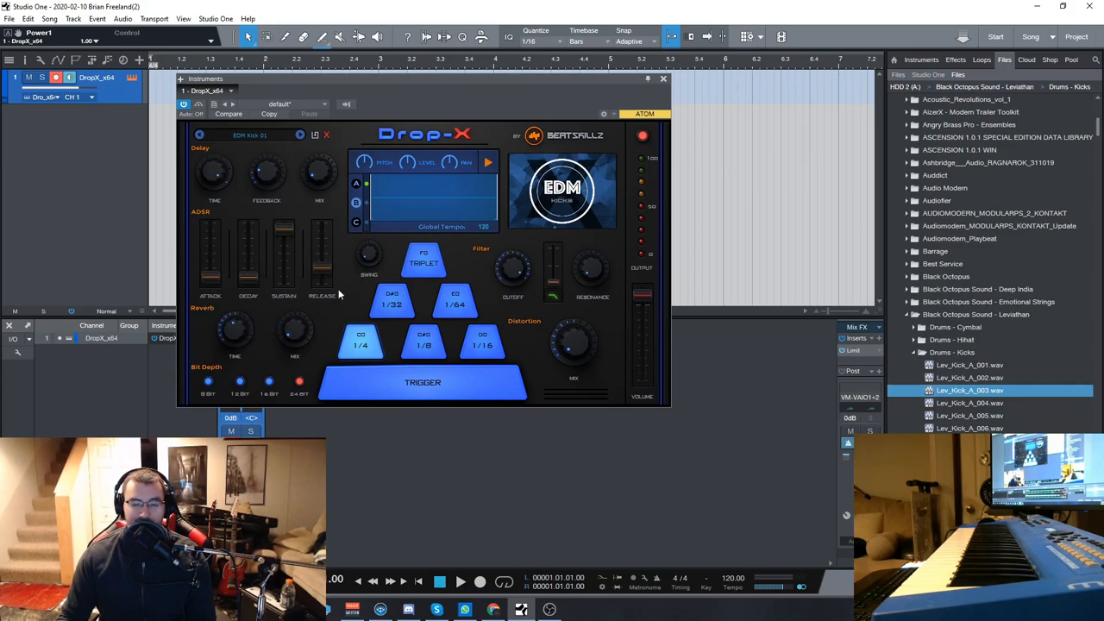
mouse_move(238, 314)
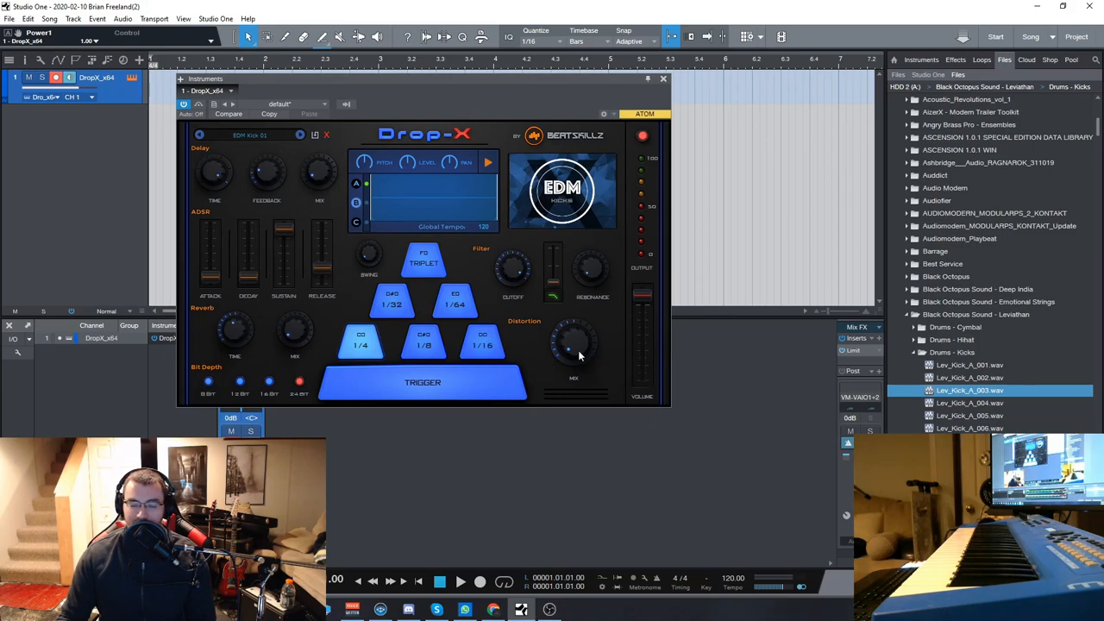
mouse_move(572, 348)
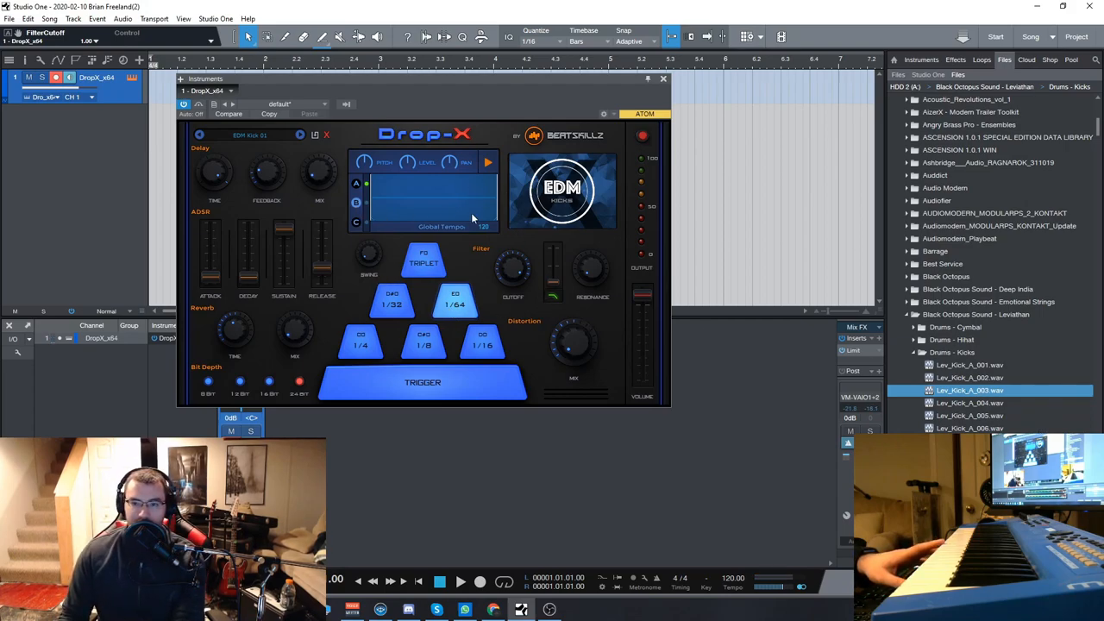
mouse_move(500, 211)
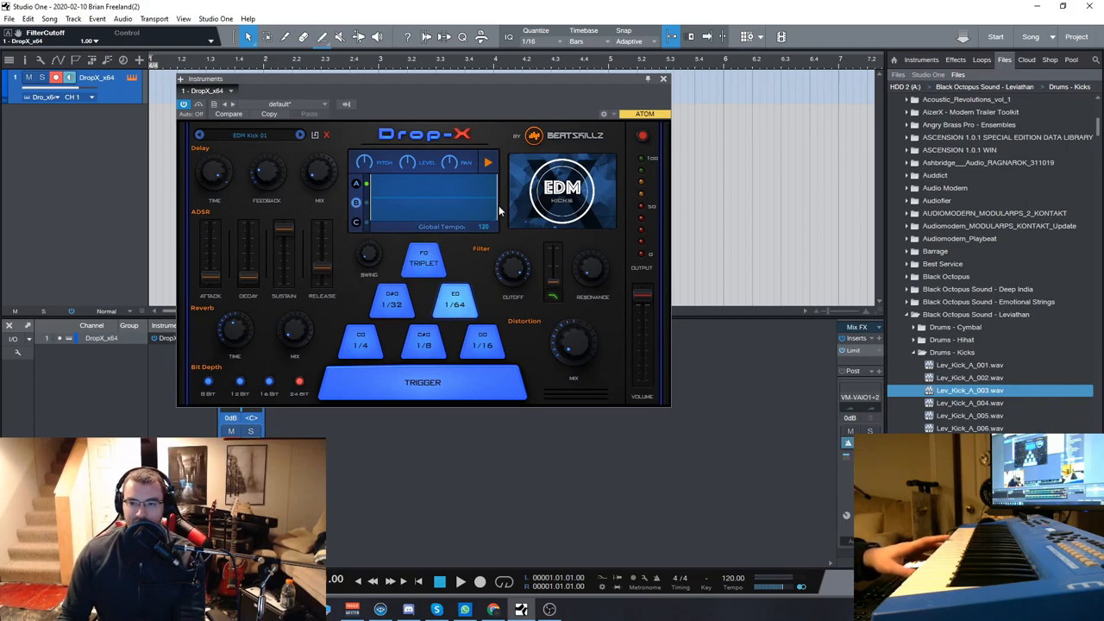
mouse_move(391, 179)
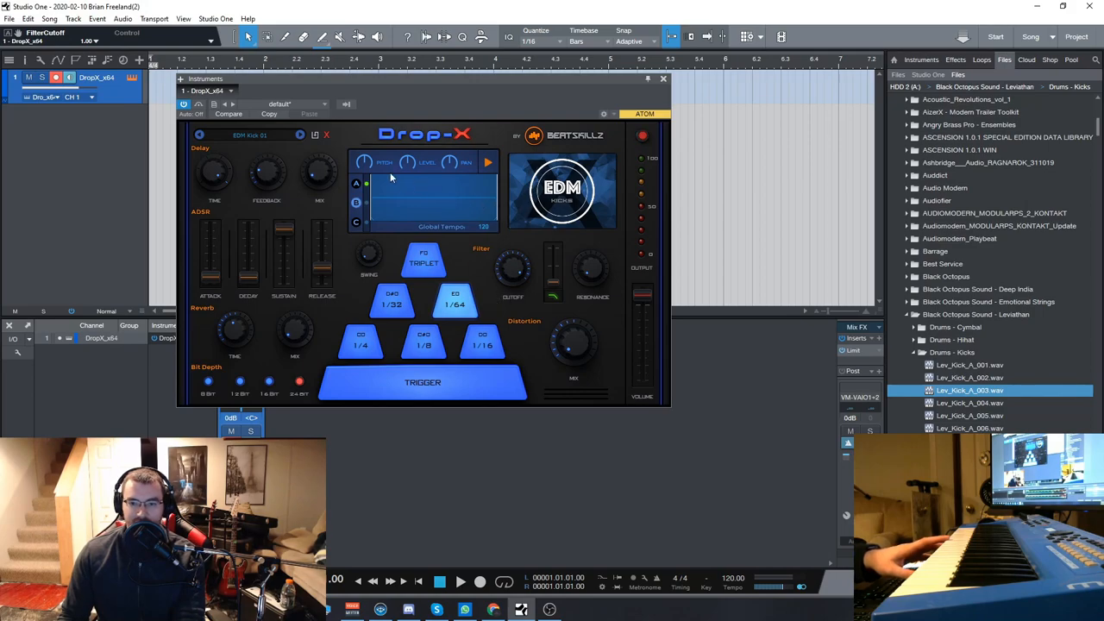
mouse_move(377, 169)
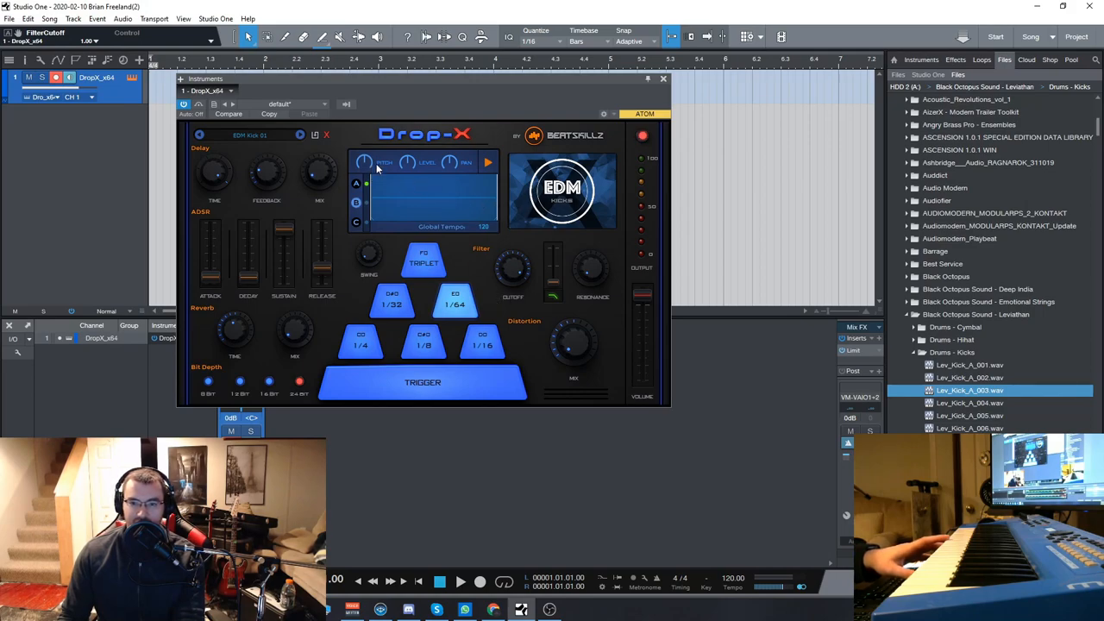
Step: Lower the Pitch knob on the EDM Kick 01 sample in Drop-X
left_click_drag(364, 162, 364, 173)
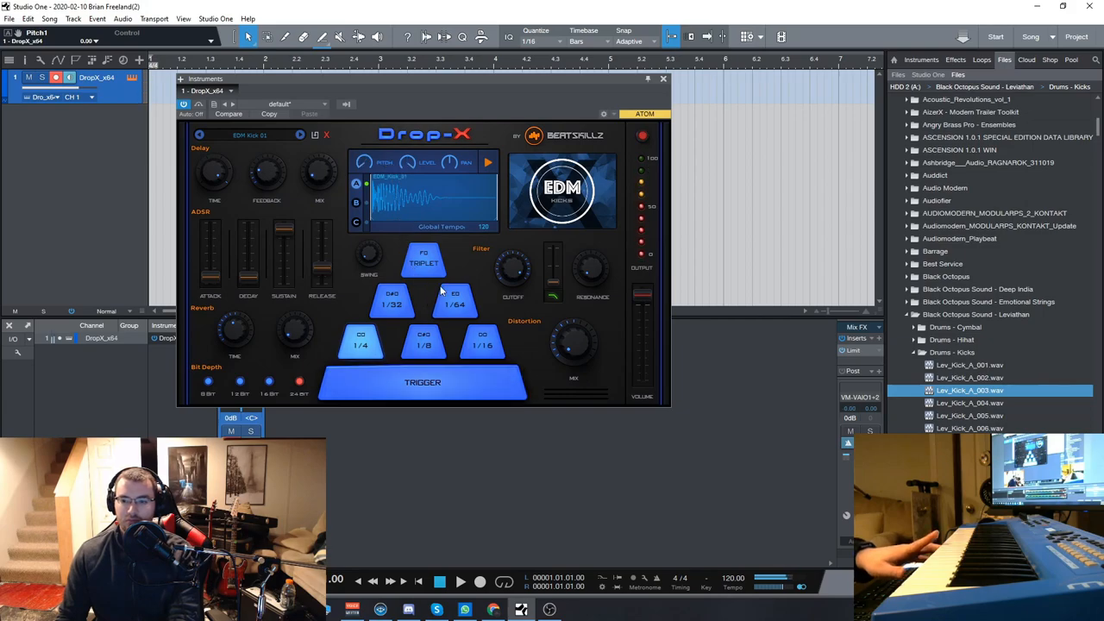
mouse_move(423, 293)
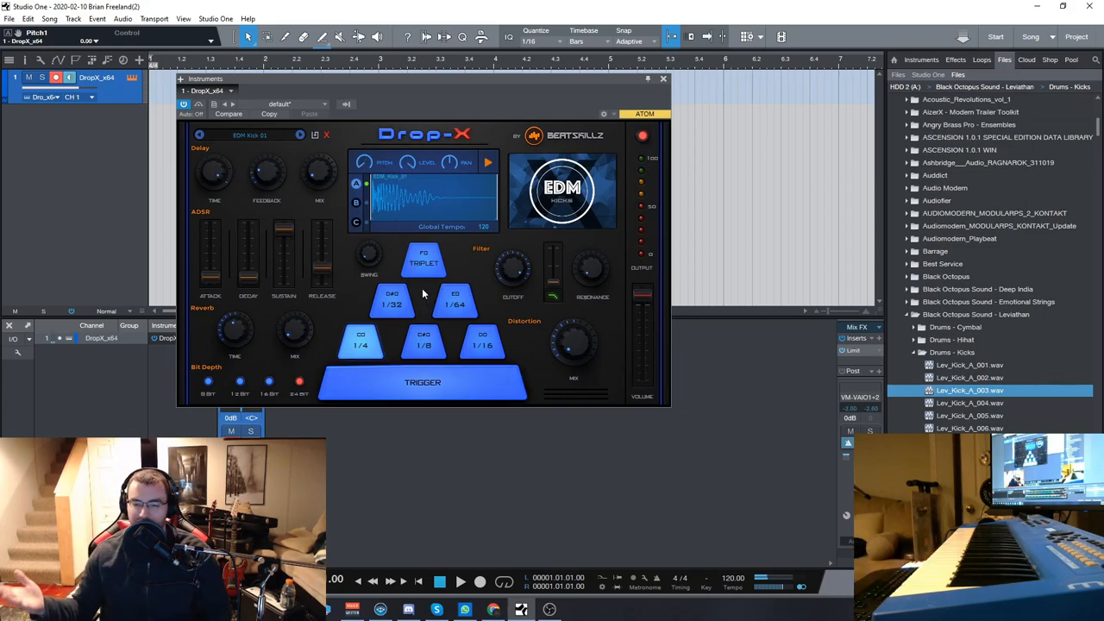